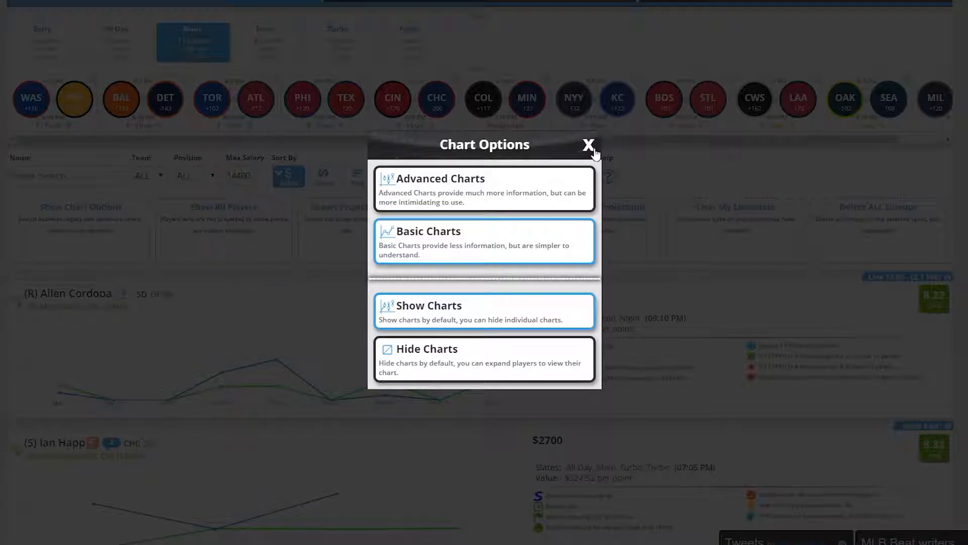
Close Chart Options and scroll through the players' basic projected-versus-scored line charts.
click(588, 145)
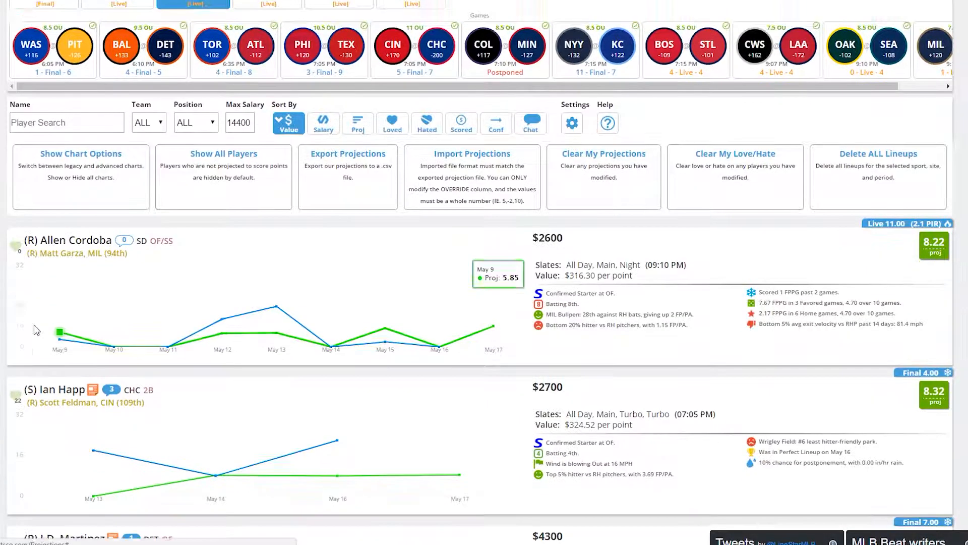
scroll(down, 3)
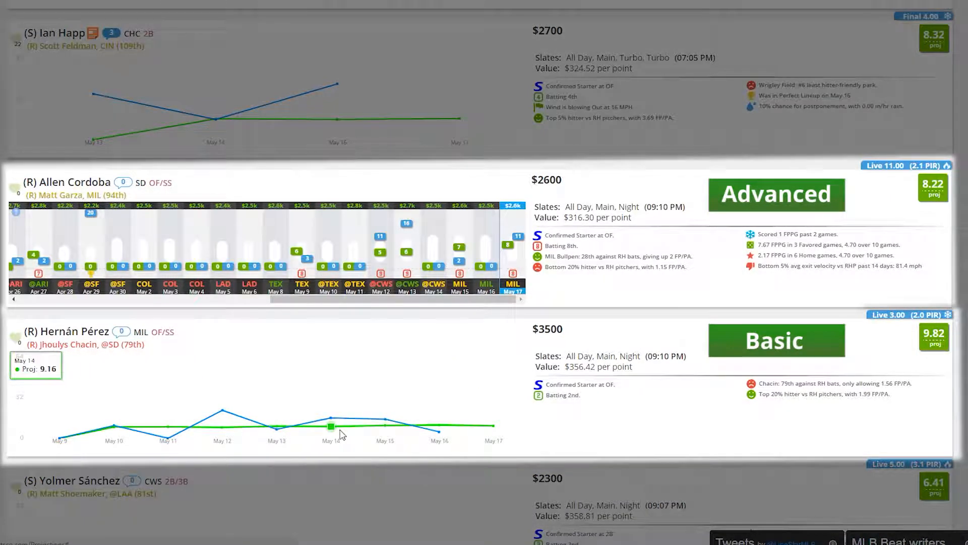
mouse_move(331, 416)
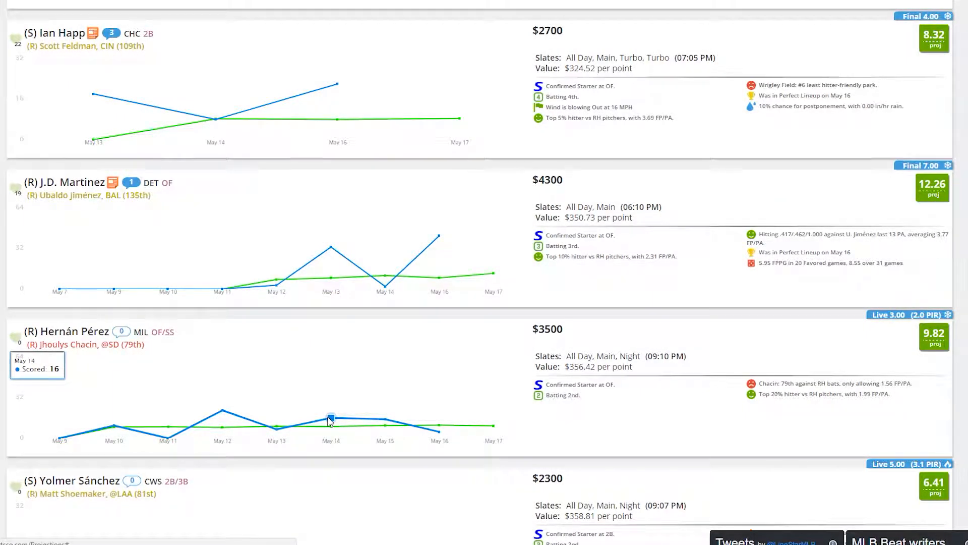
scroll(down, 3)
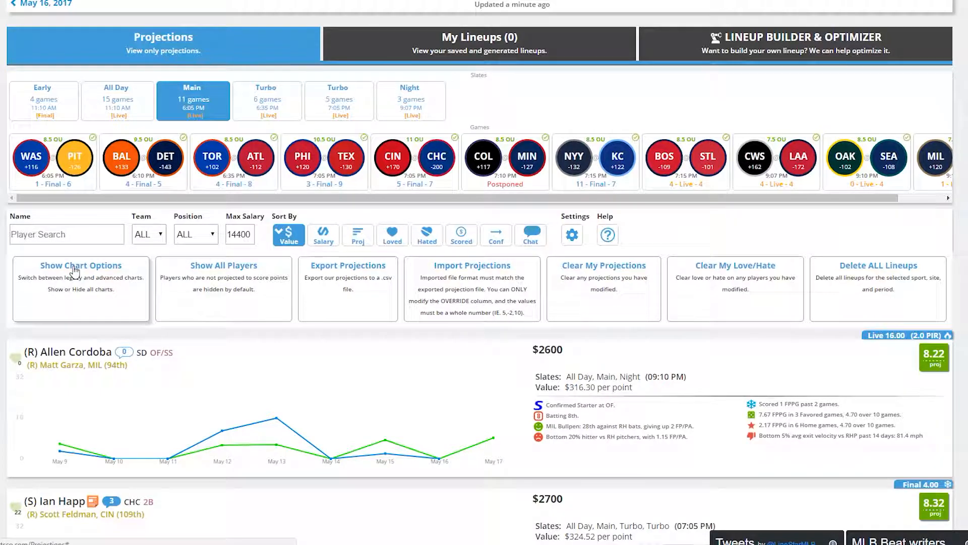
From Show Chart Options, pick the simpler style and select Hide Charts.
click(80, 265)
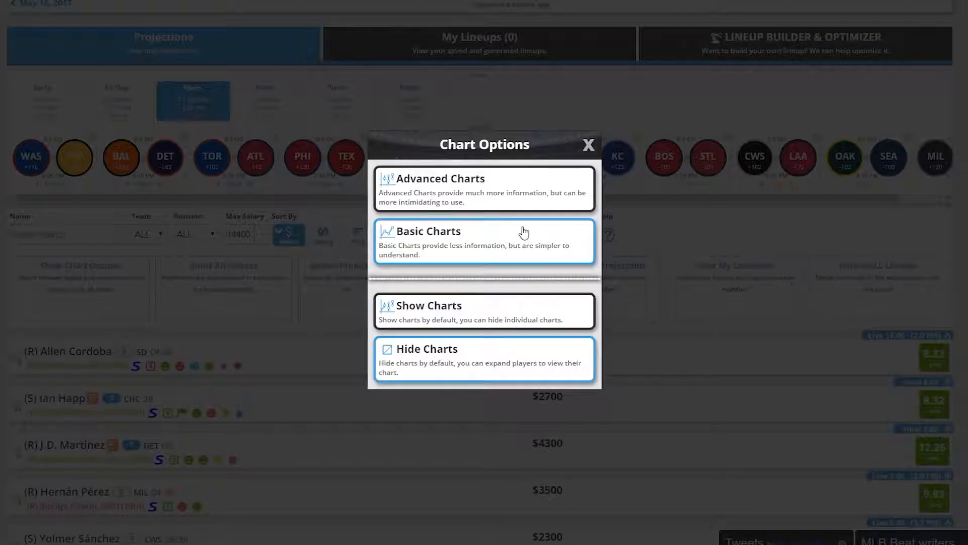
click(587, 145)
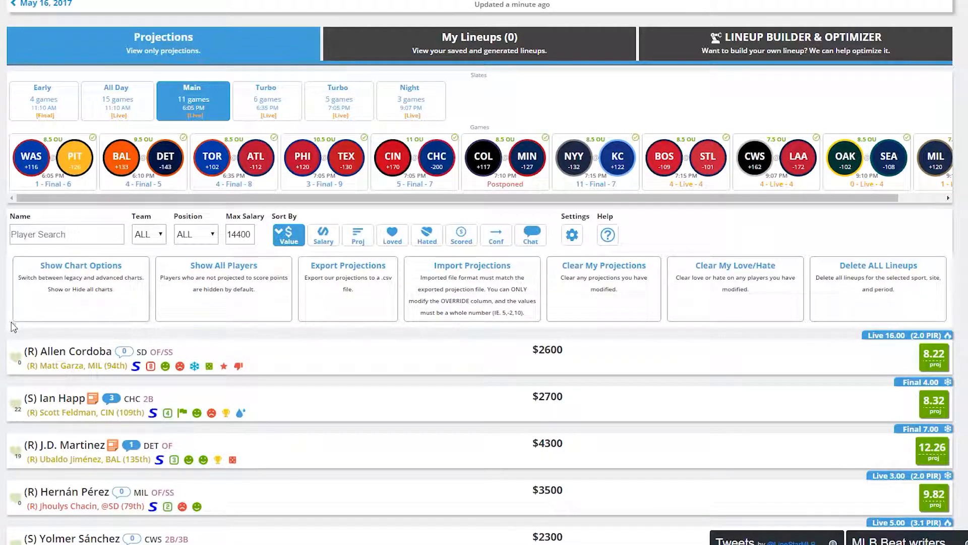
scroll(down, 3)
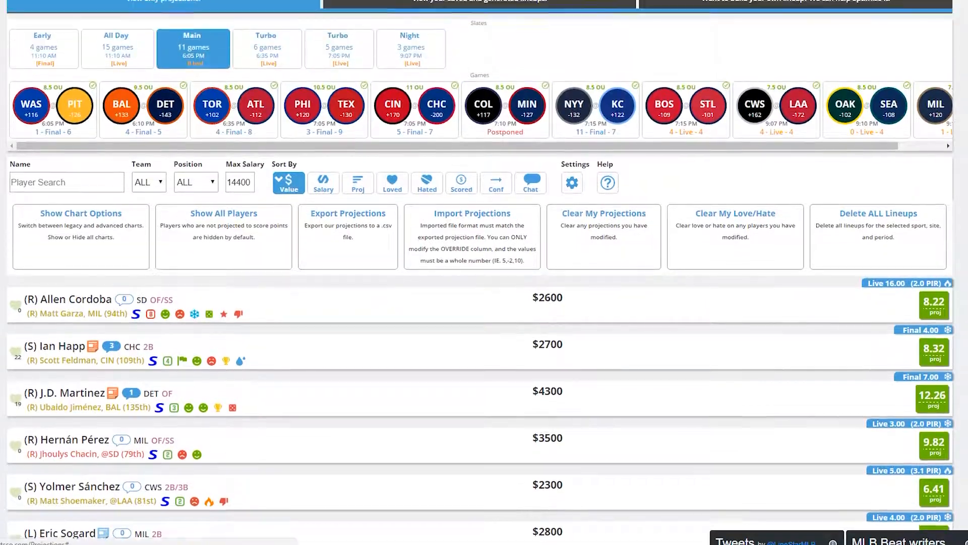
click(80, 213)
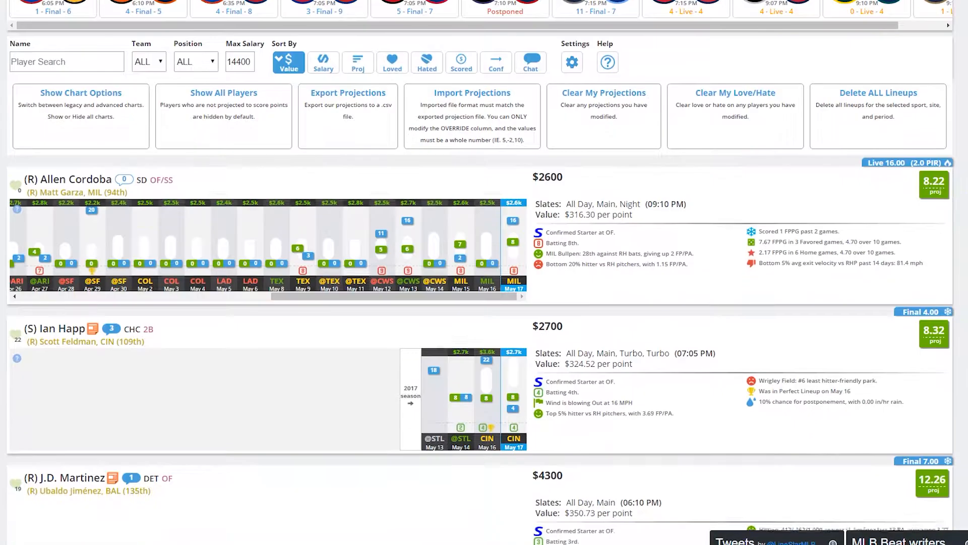
Turn on Advanced Charts, exclude the DET team, and enable Show All Players.
click(223, 107)
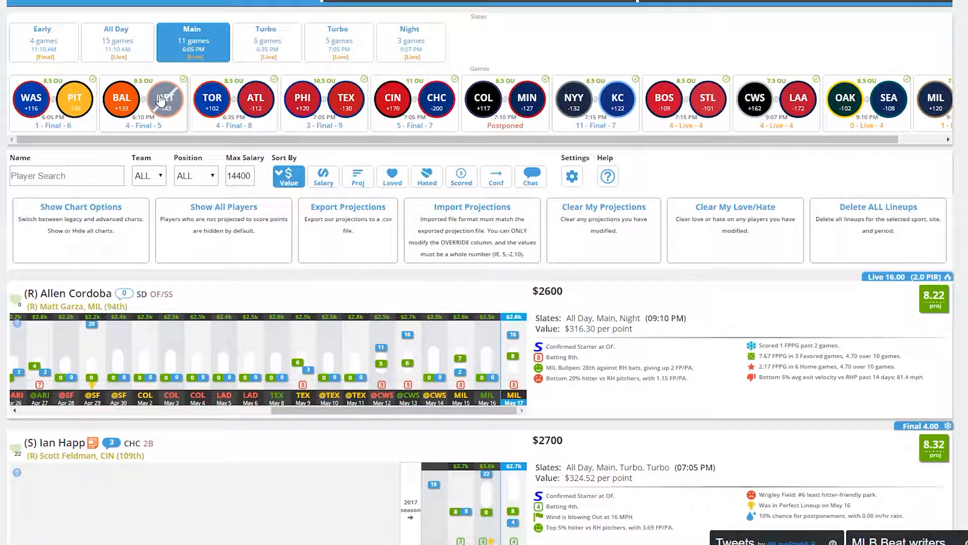
click(165, 99)
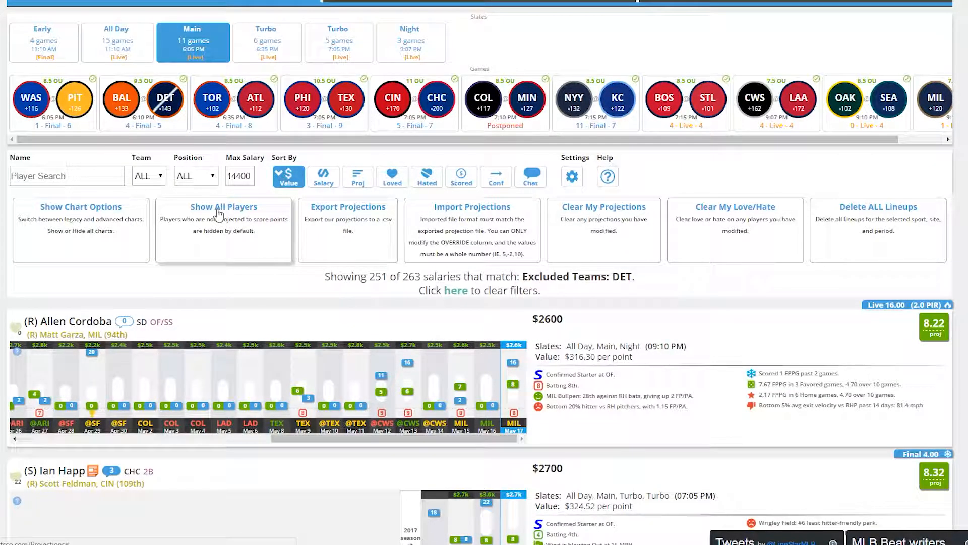
click(223, 207)
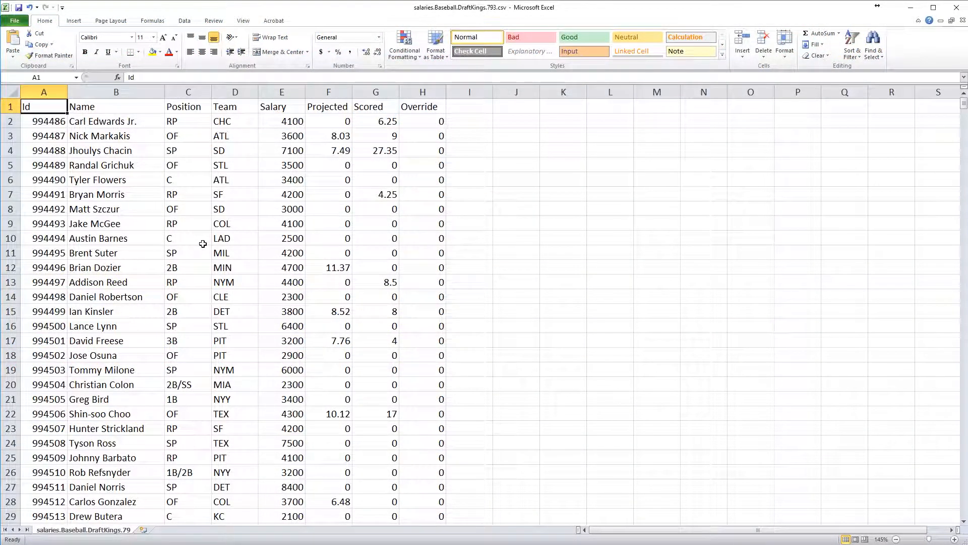
mouse_move(219, 209)
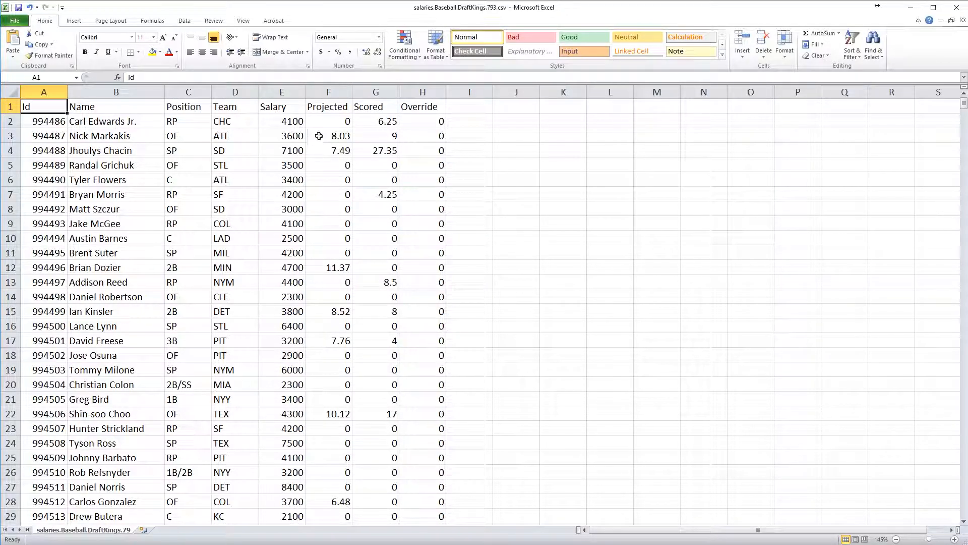
Open the salaries.Baseball.DraftKings CSV in Excel to review its projection columns.
click(422, 121)
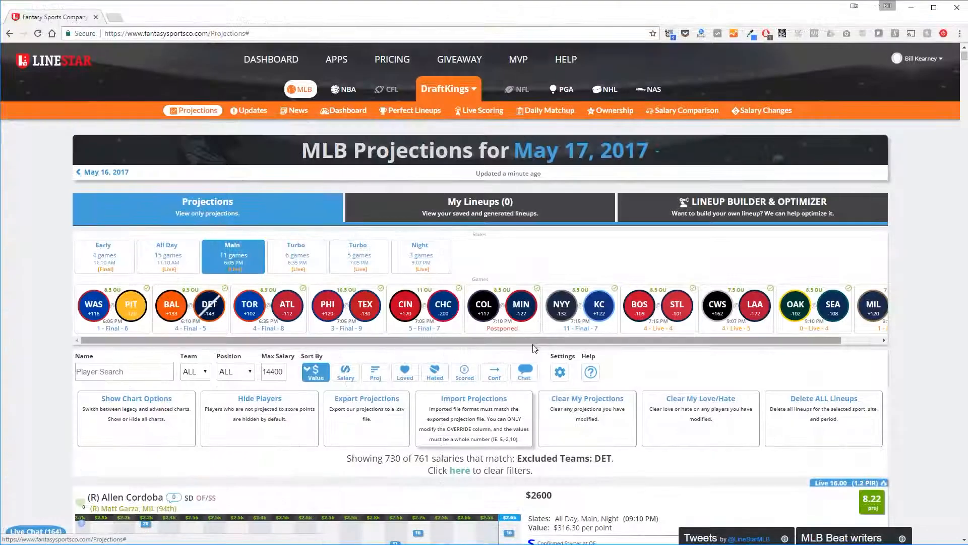
Adjust Allen Cordoba's 8.22 projection up two points to 10.22.
scroll(down, 3)
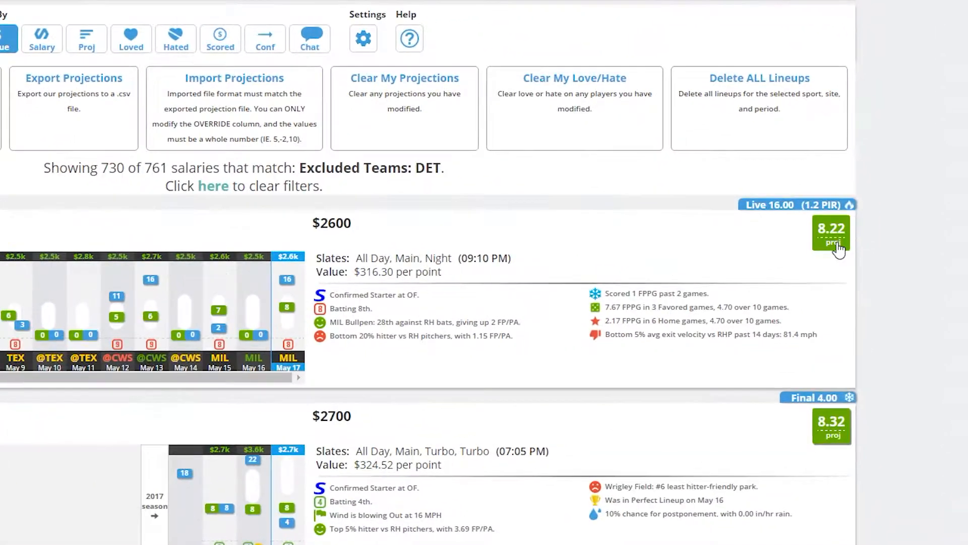
click(830, 234)
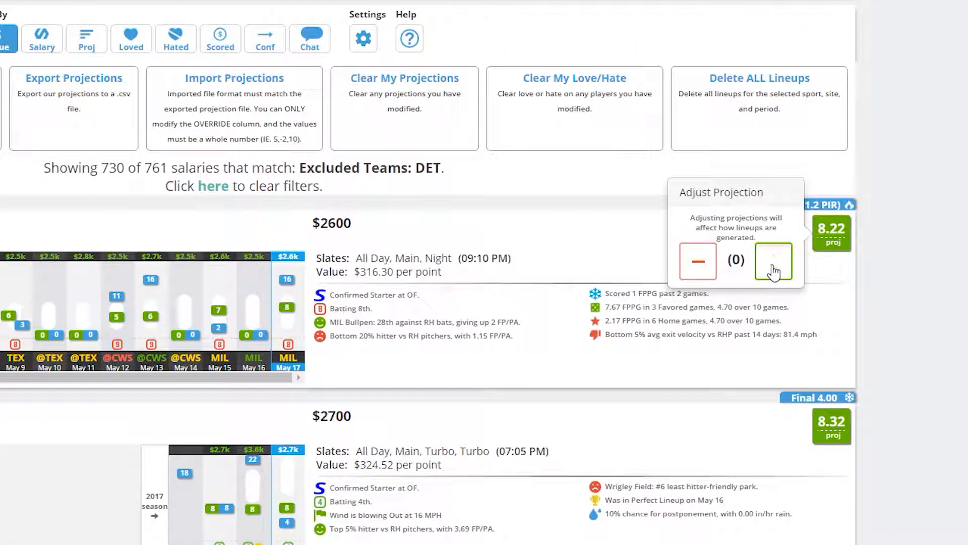
click(772, 260)
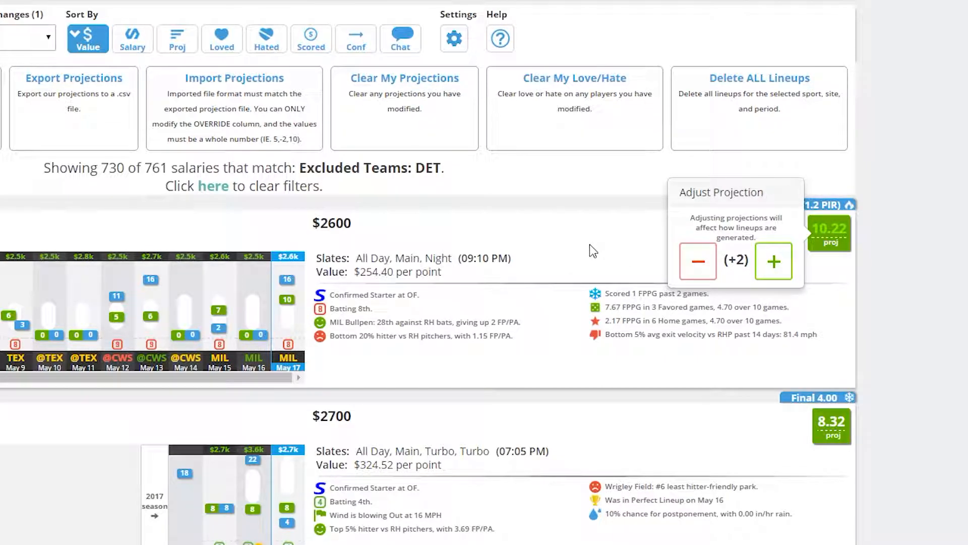
click(697, 454)
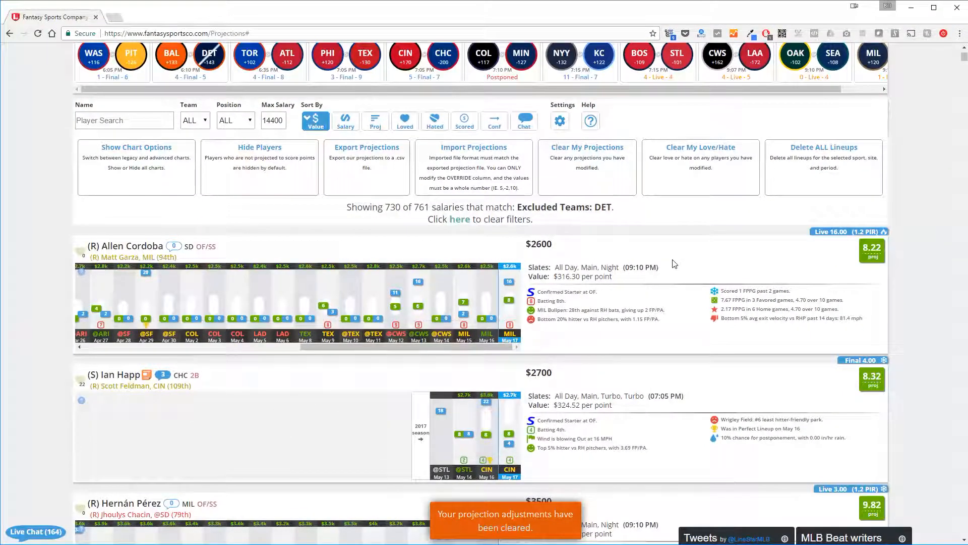
mouse_move(700, 157)
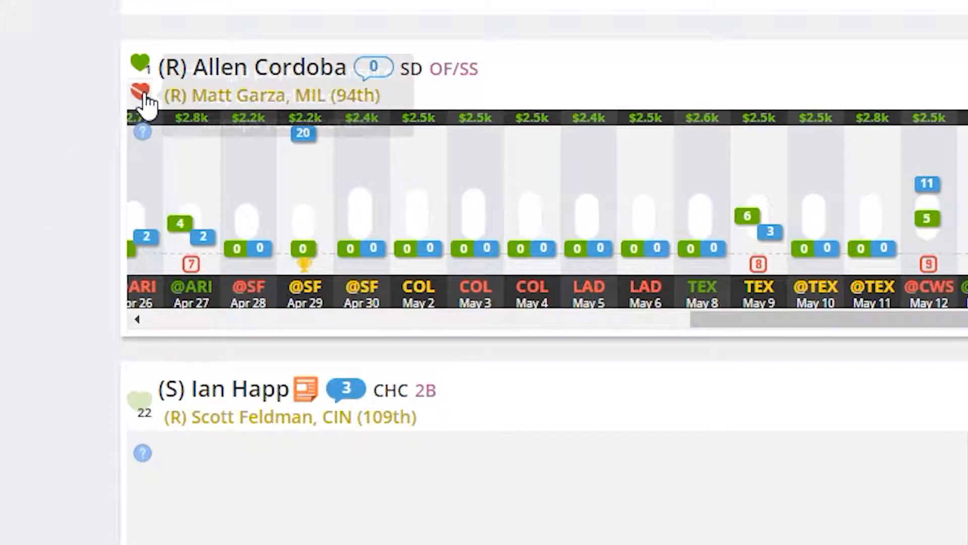
Mark Allen Cordoba as hated using the broken-heart icon.
click(141, 80)
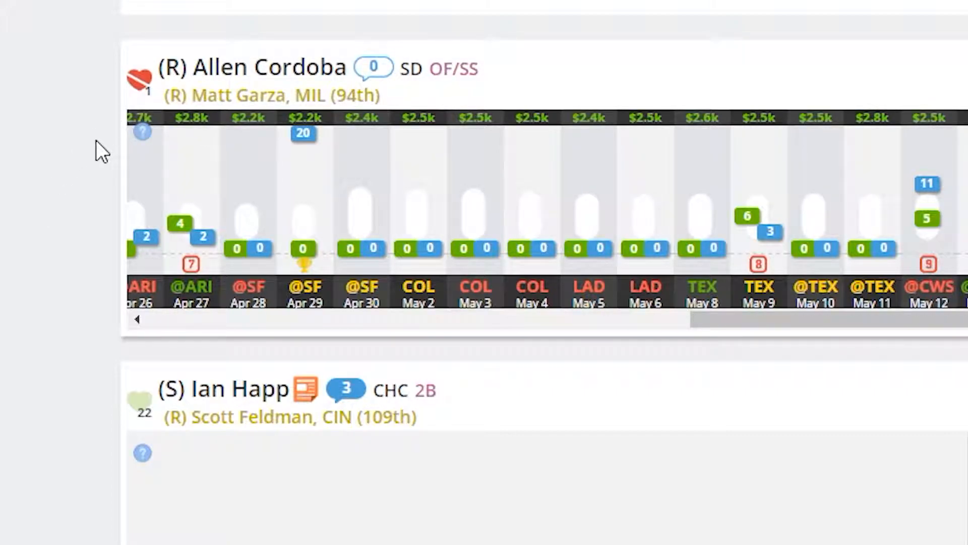
mouse_move(118, 425)
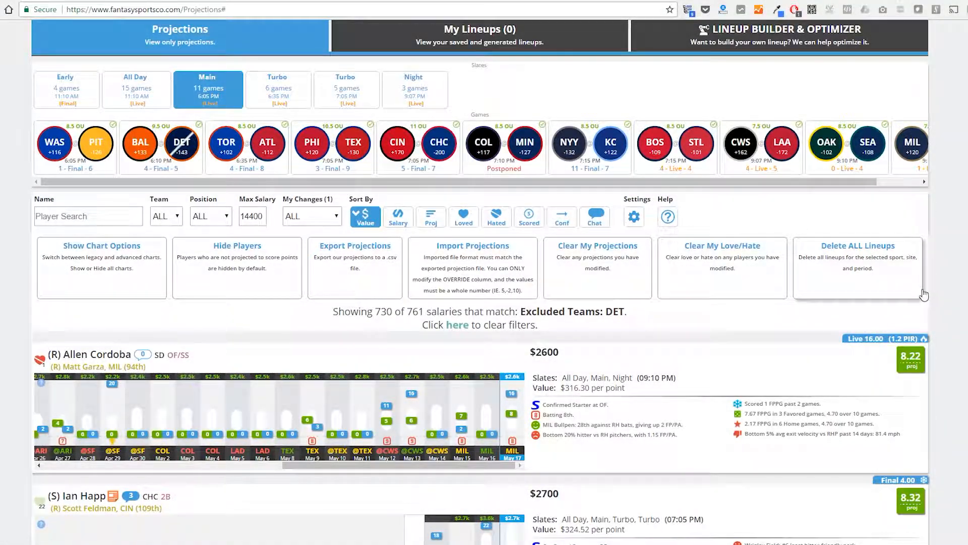
scroll(down, 3)
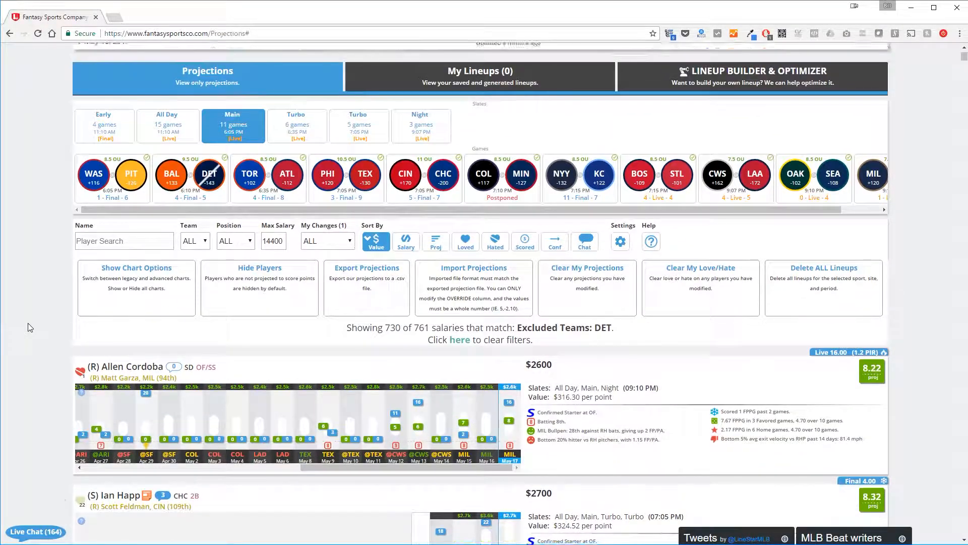
scroll(up, 3)
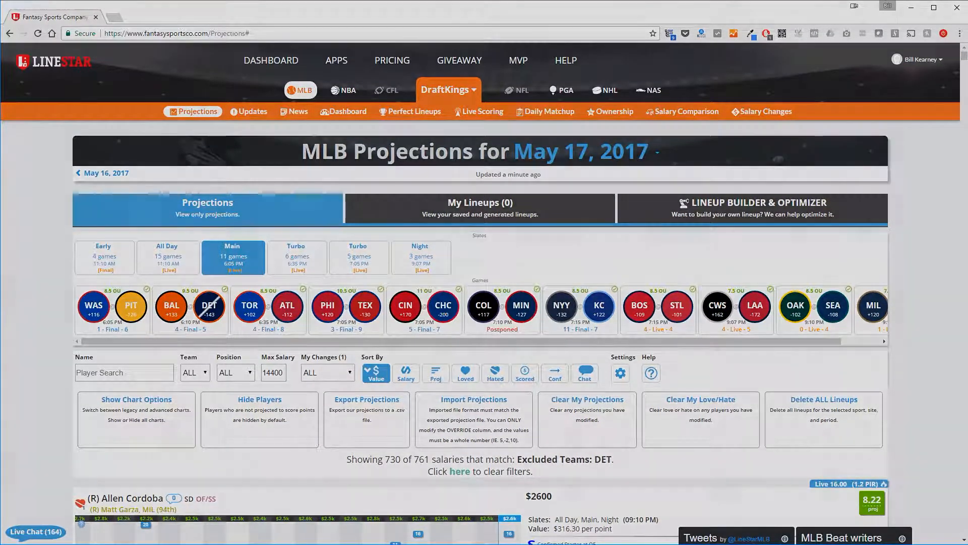